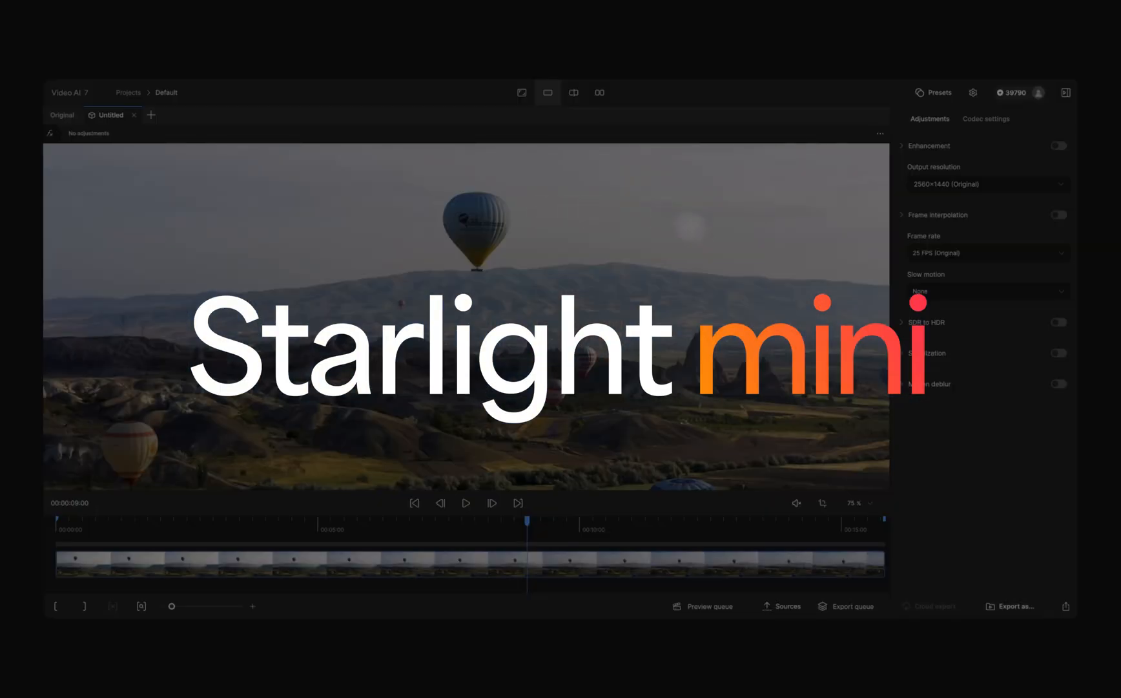
# Enable Enhancement using the Starlight Mini AI model card
pyautogui.click(1060, 145)
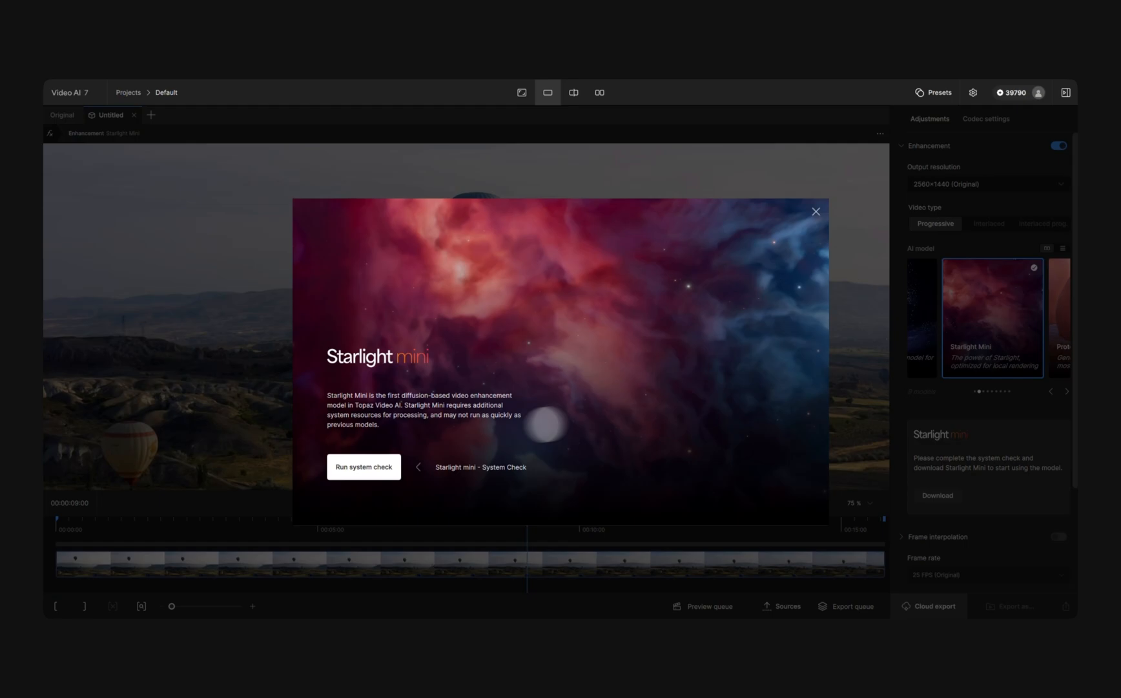
# Run the Starlight Mini system check and confirm it passes
pyautogui.click(363, 465)
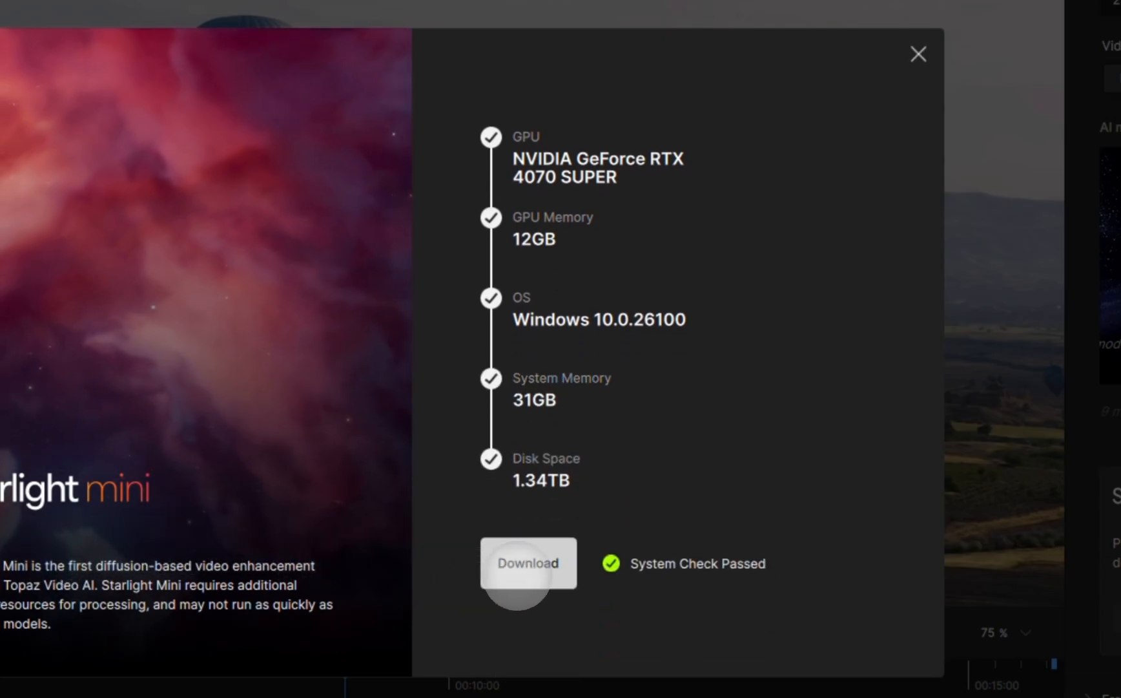
pyautogui.click(528, 563)
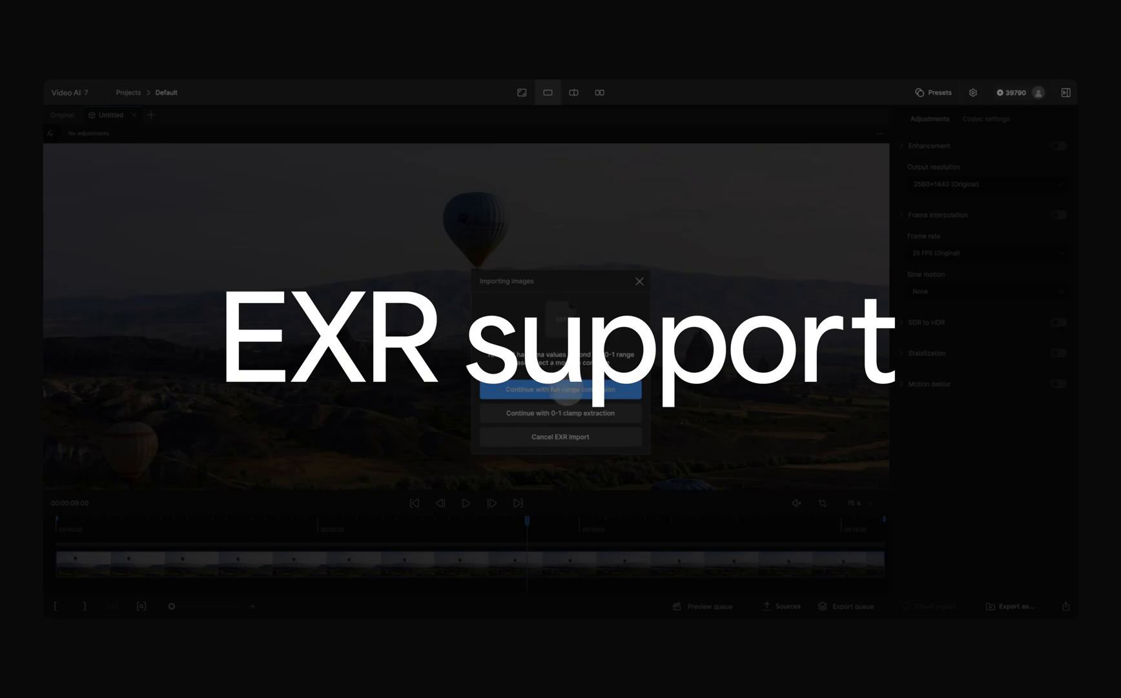
# Choose full range conversion for the imported EXR images
pyautogui.click(560, 390)
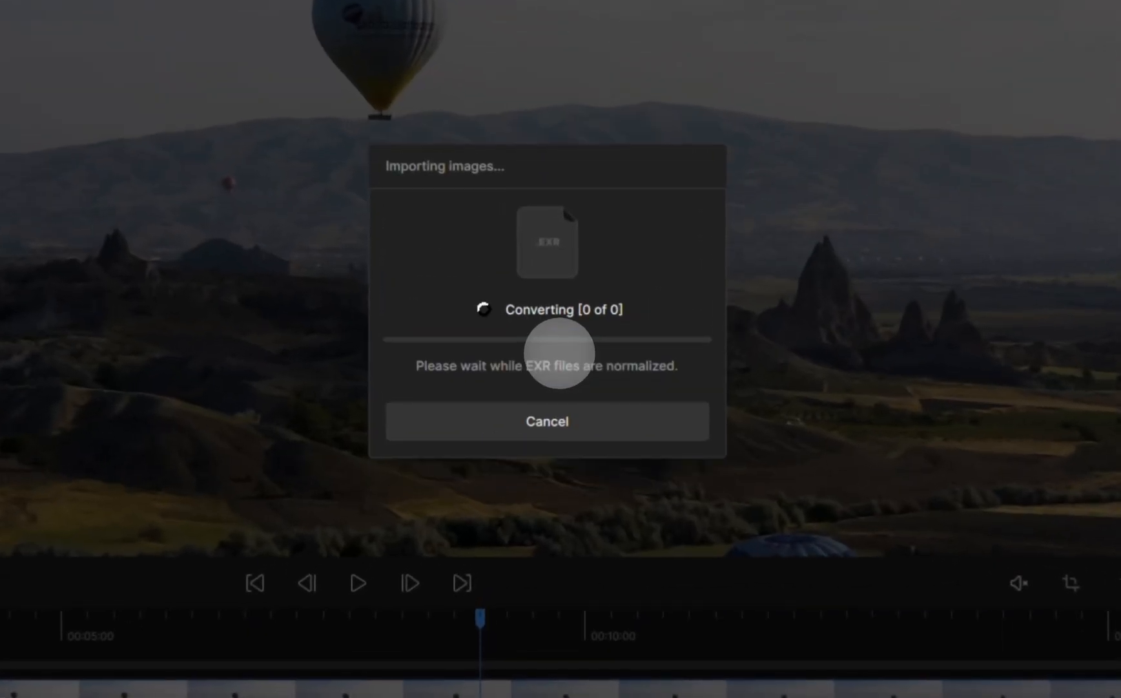